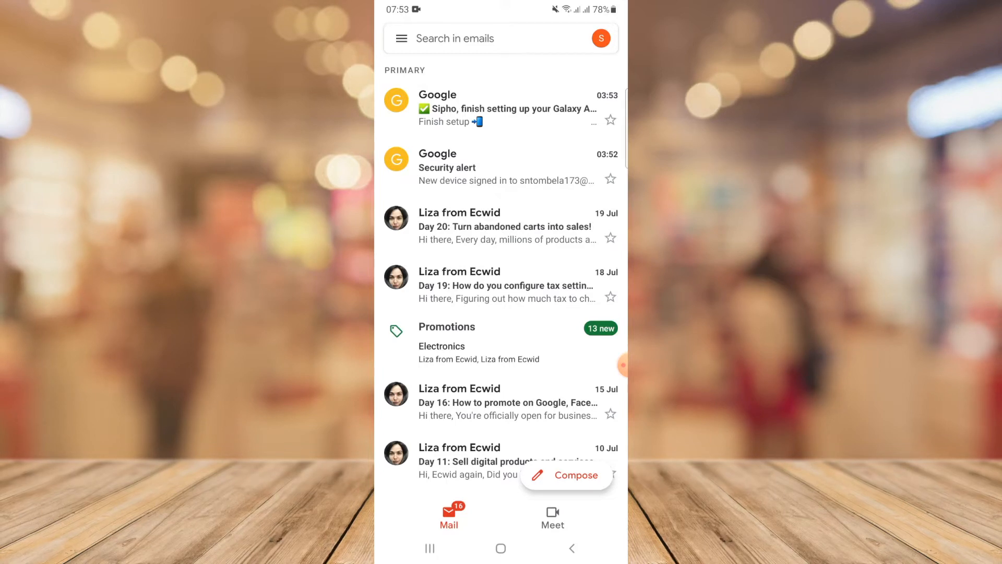
Step: Open Gmail's Settings page from the navigation drawer
click(402, 38)
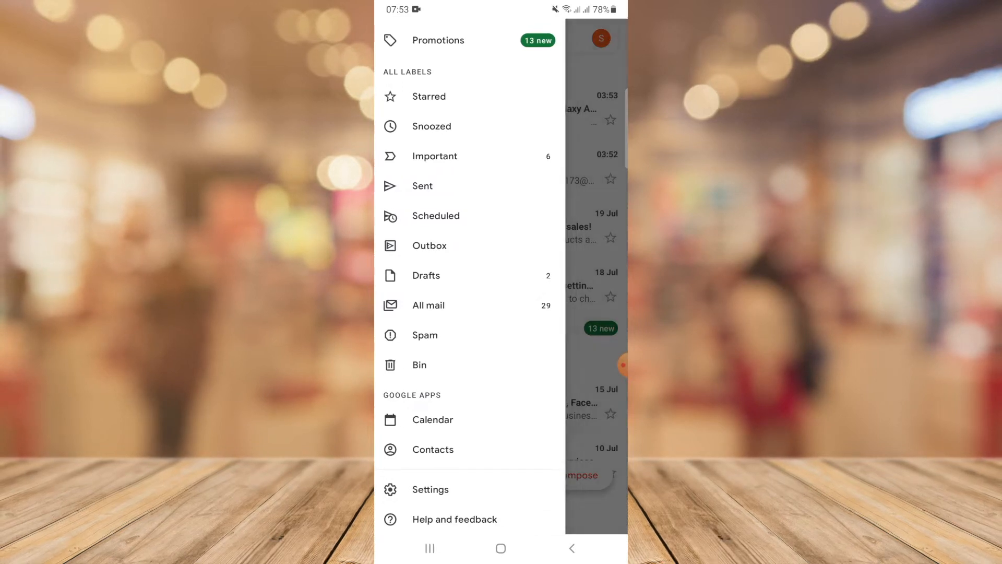
click(430, 489)
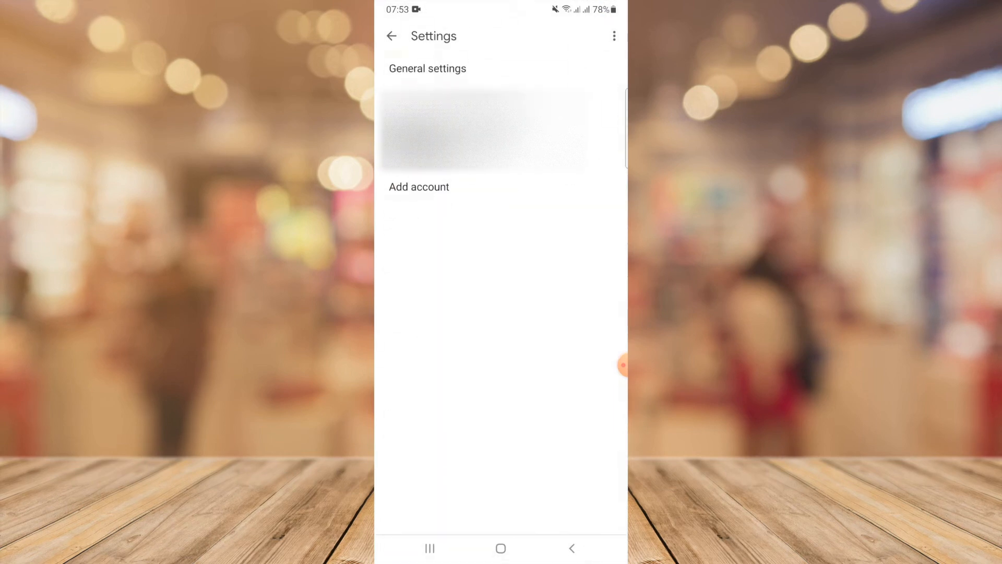
Step: Open the account's settings and its Mobile signature editor under General
click(482, 128)
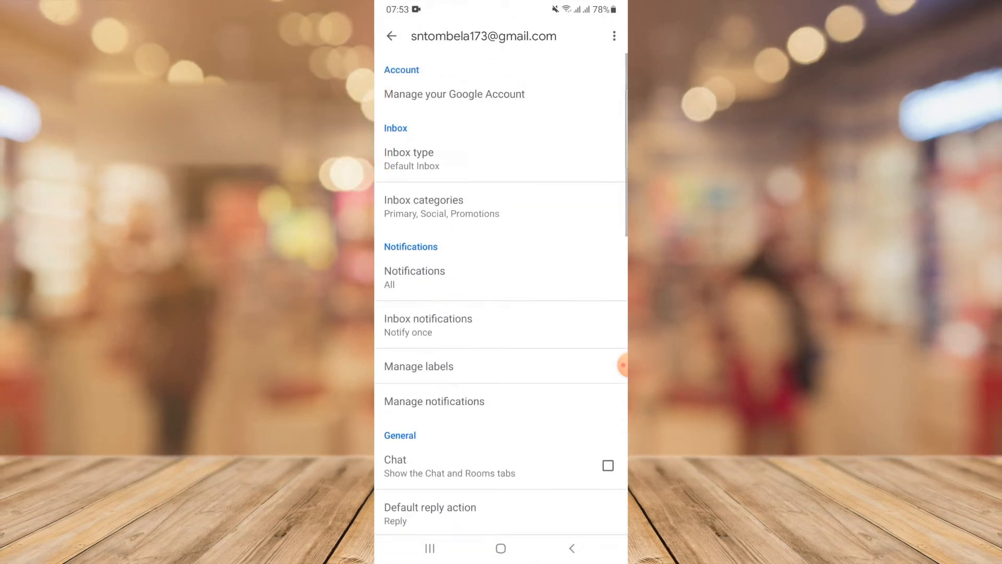
scroll(down, 3)
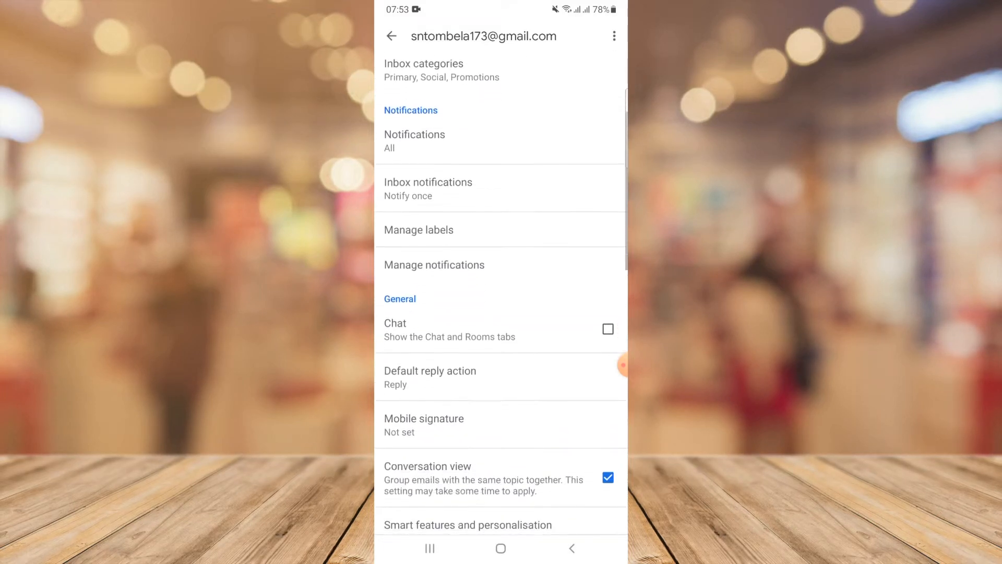
scroll(down, 3)
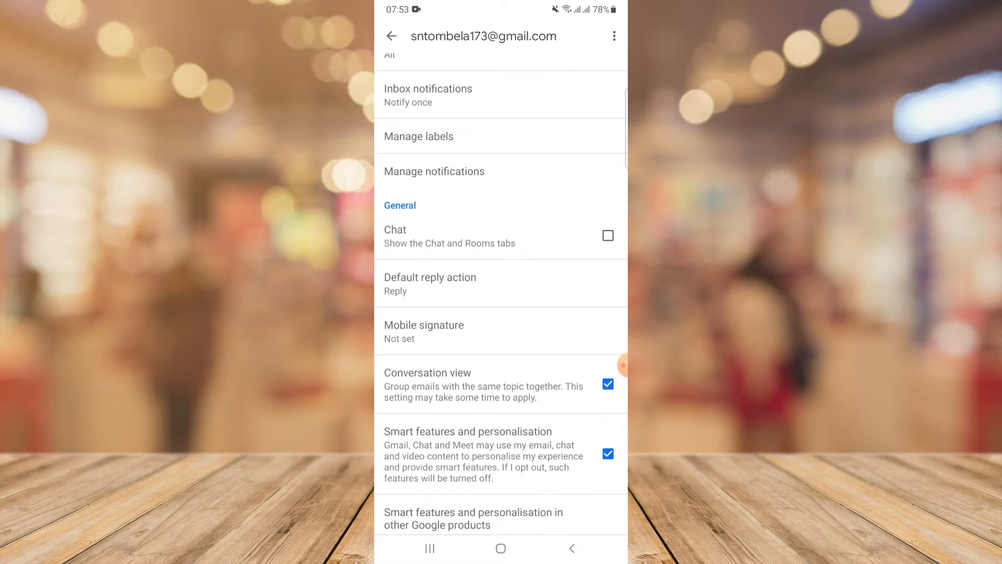
click(423, 331)
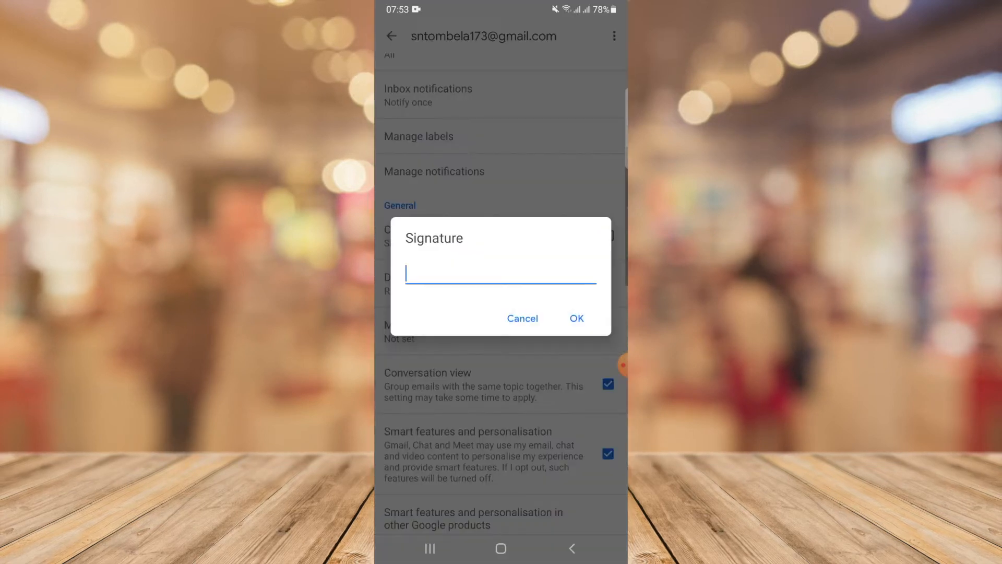
Step: Type a three-line signature: your name, Eskort Breakfast Hampers, and a 'Cell :' number line
click(501, 277)
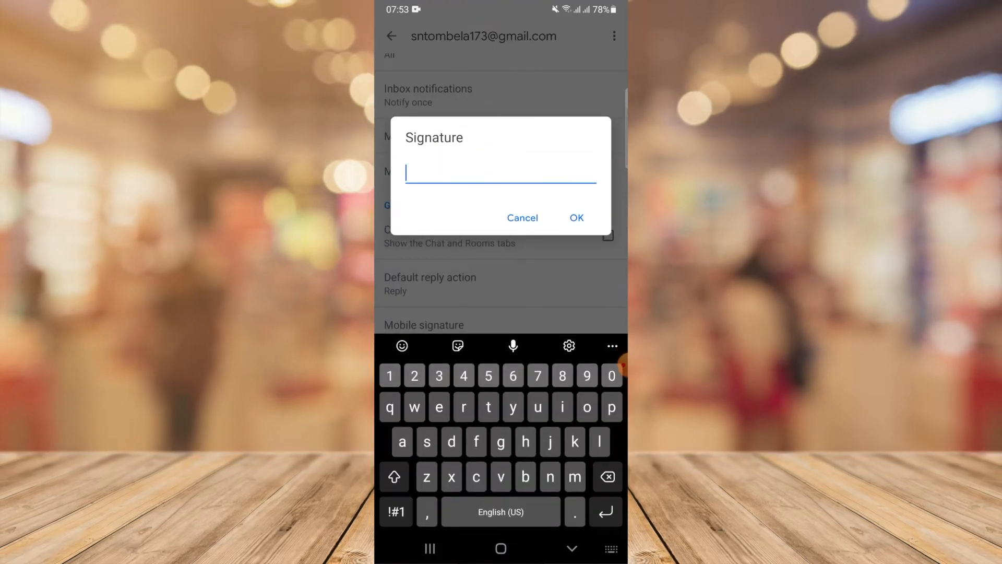
text(Si)
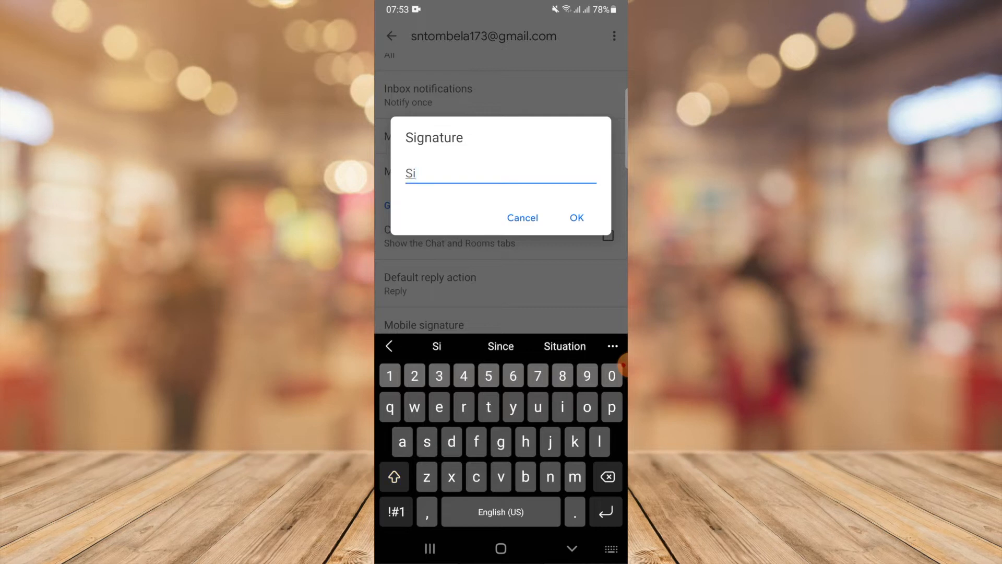
text(pho)
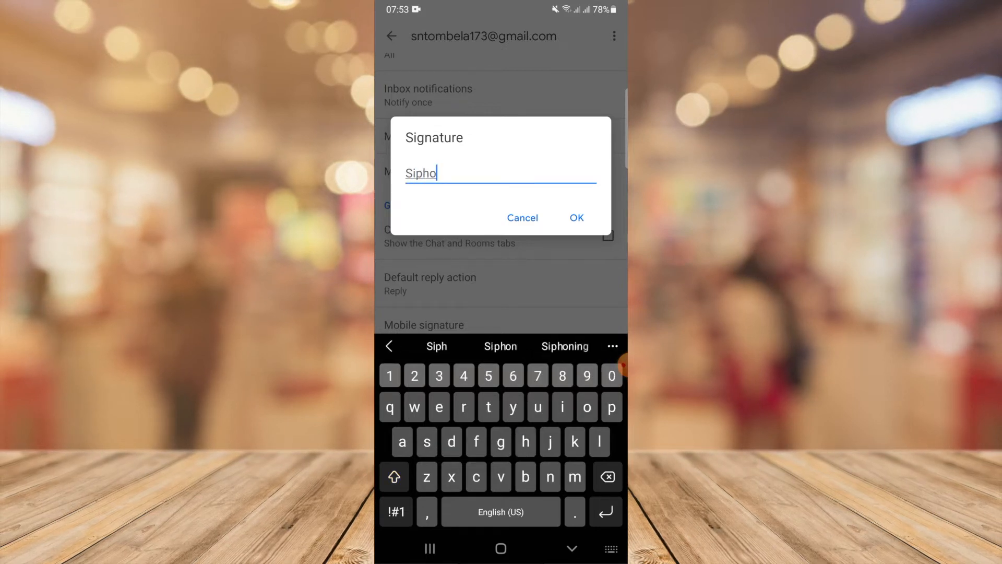
text(Ntombela)
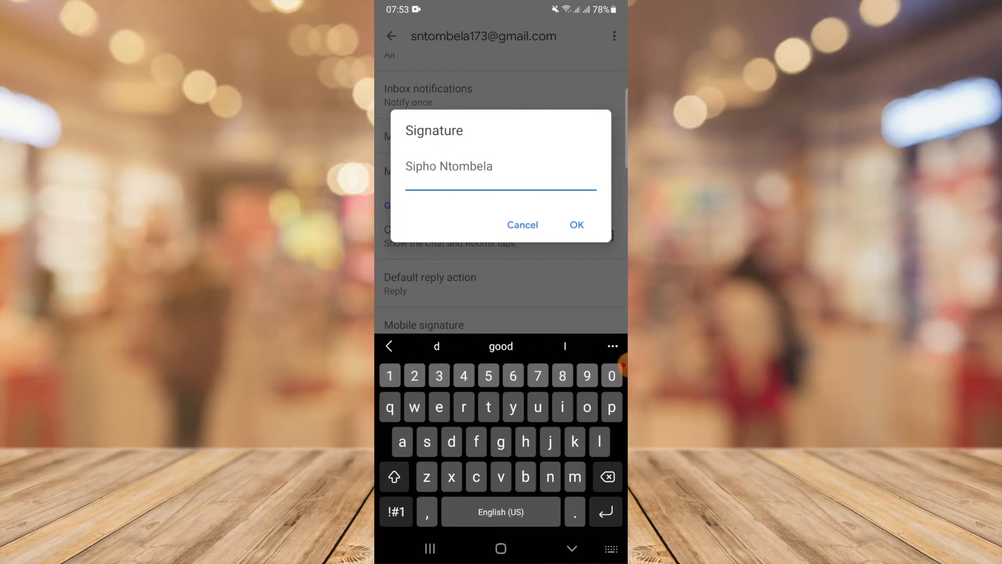
text(Eskort)
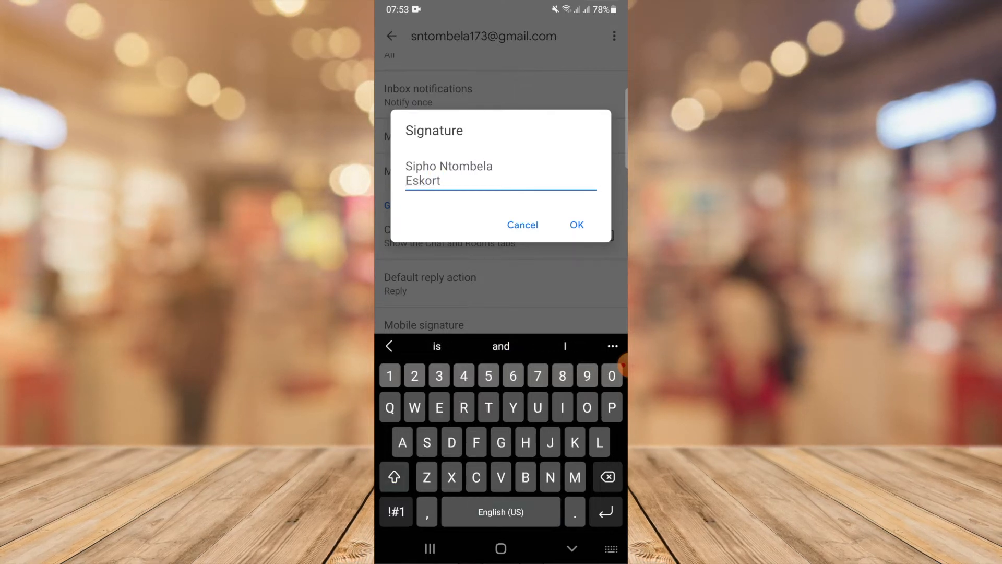
click(394, 477)
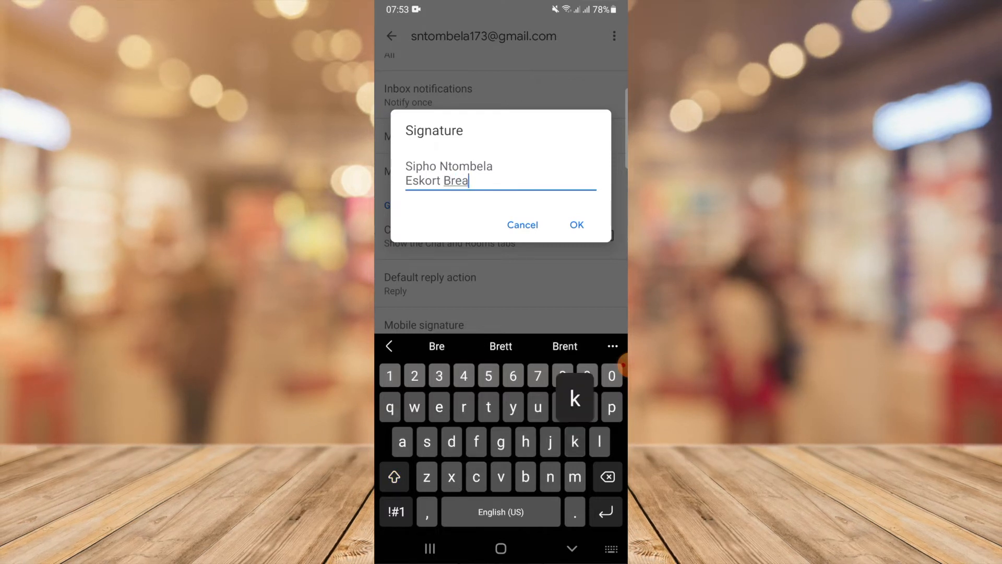
text(kfast)
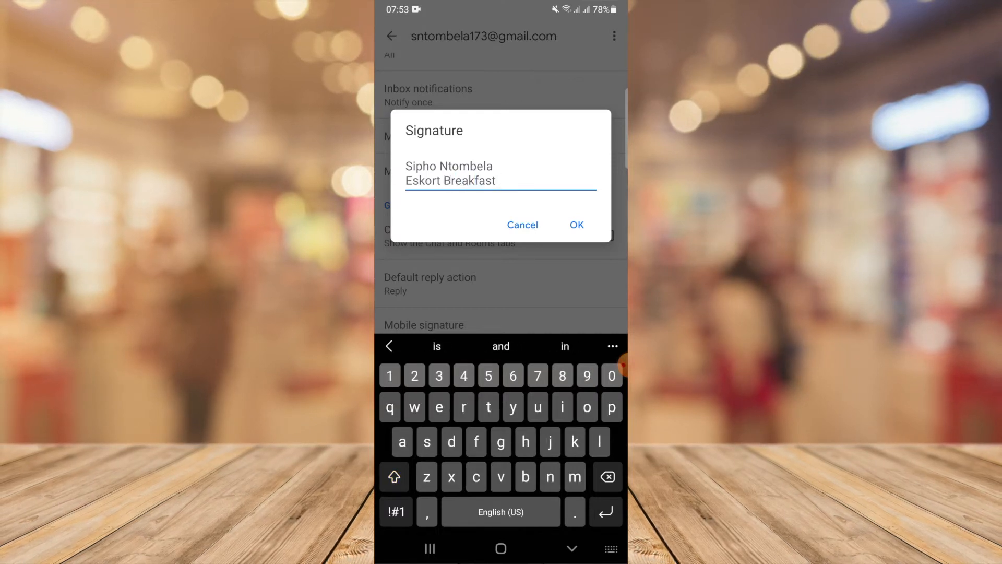
text(Hampers)
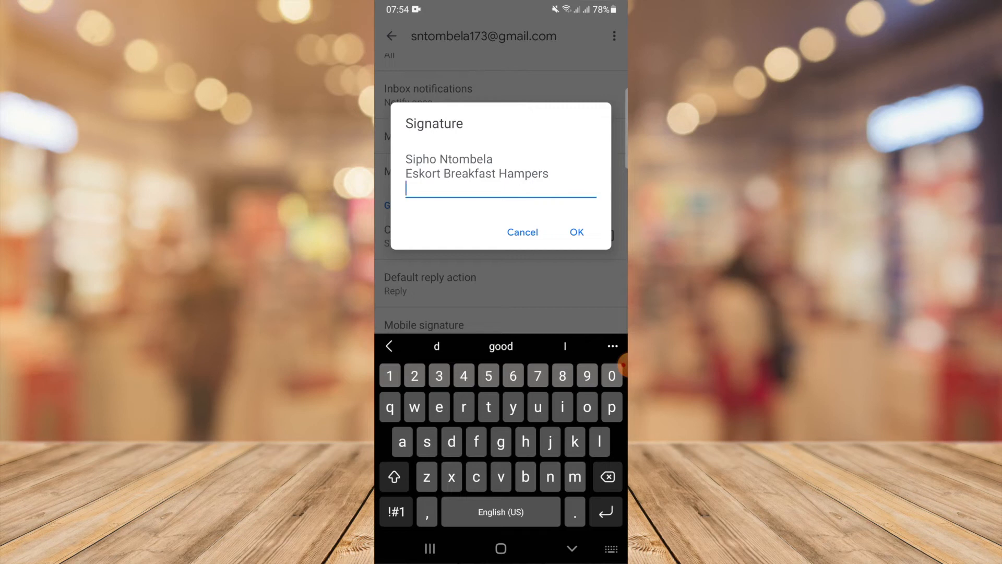
text(ce)
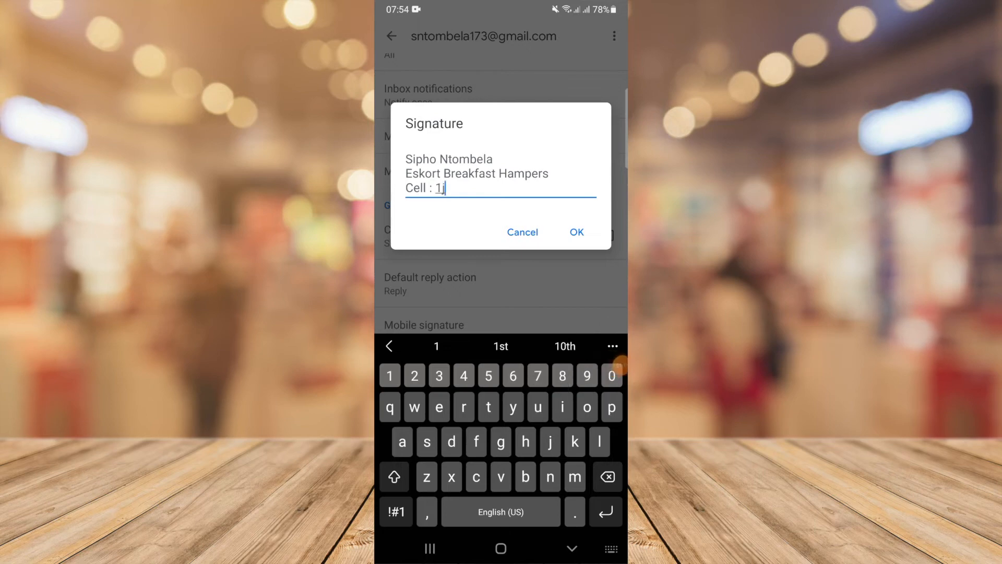
text(8767887)
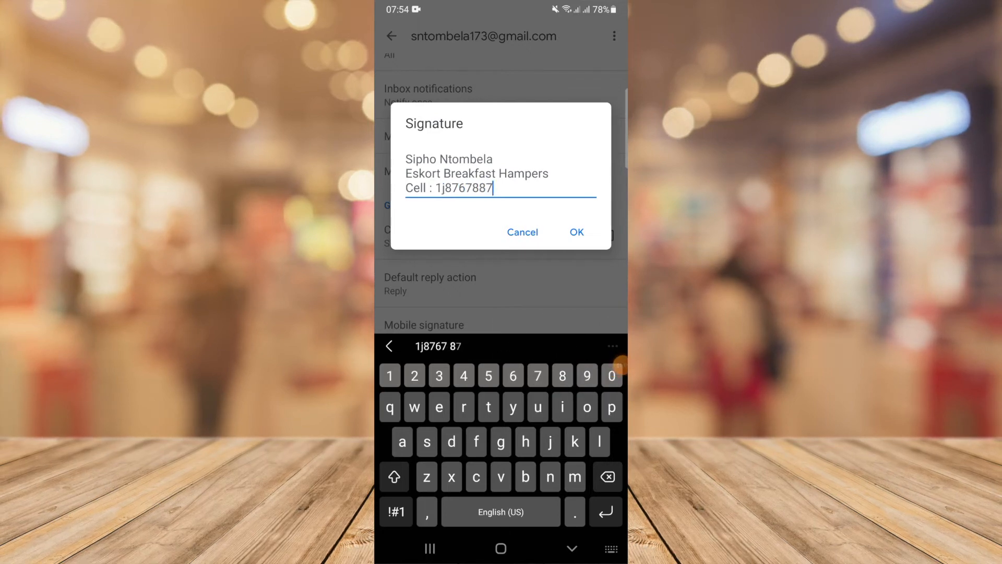
Step: Save the signature, return to the inbox, and start a new email
click(575, 232)
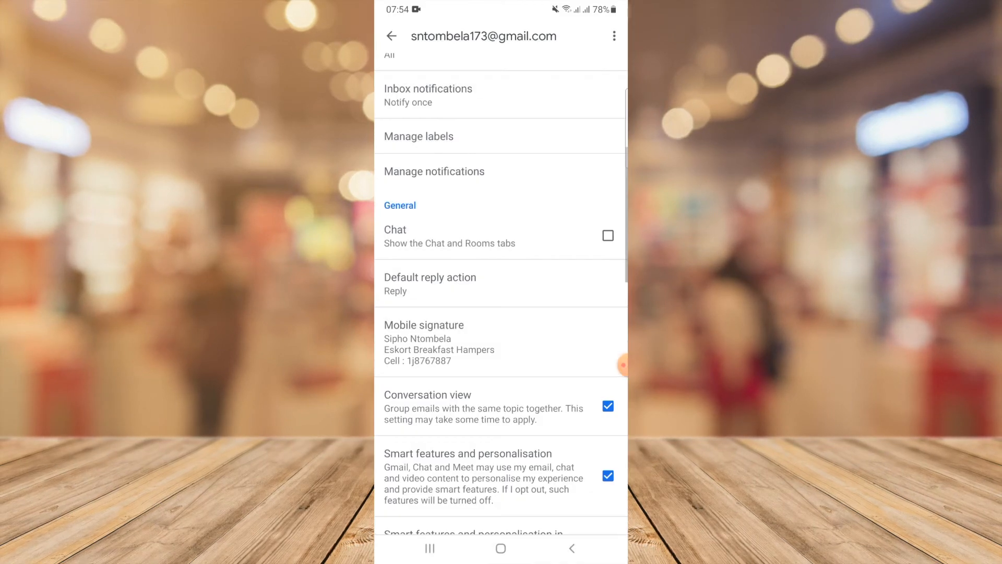
scroll(down, 3)
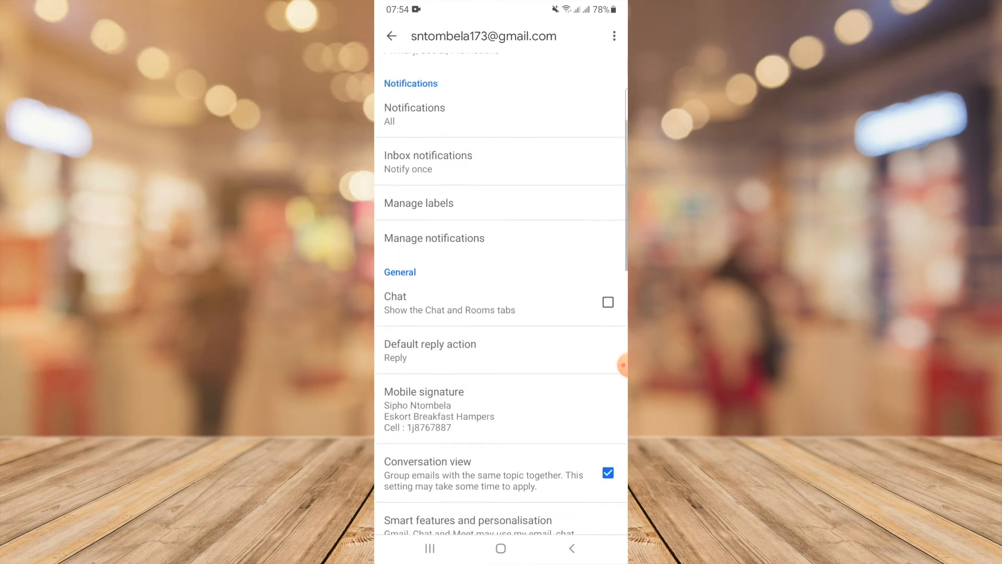
click(391, 36)
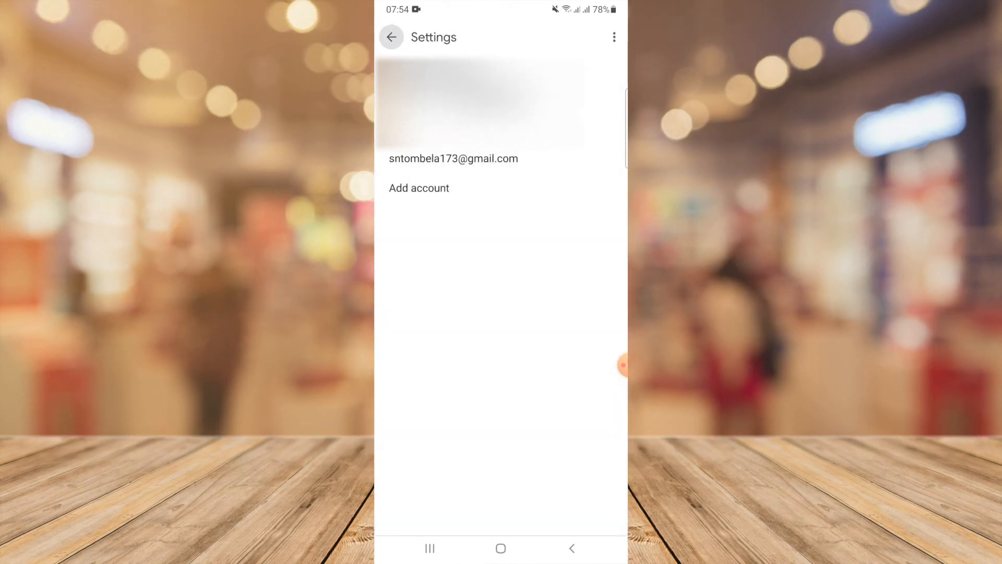
click(392, 37)
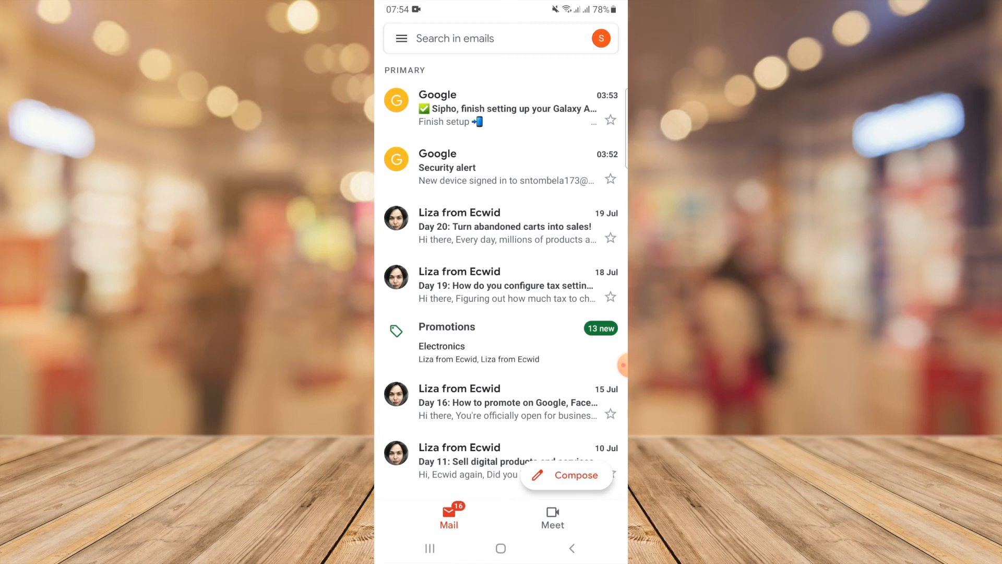
click(565, 475)
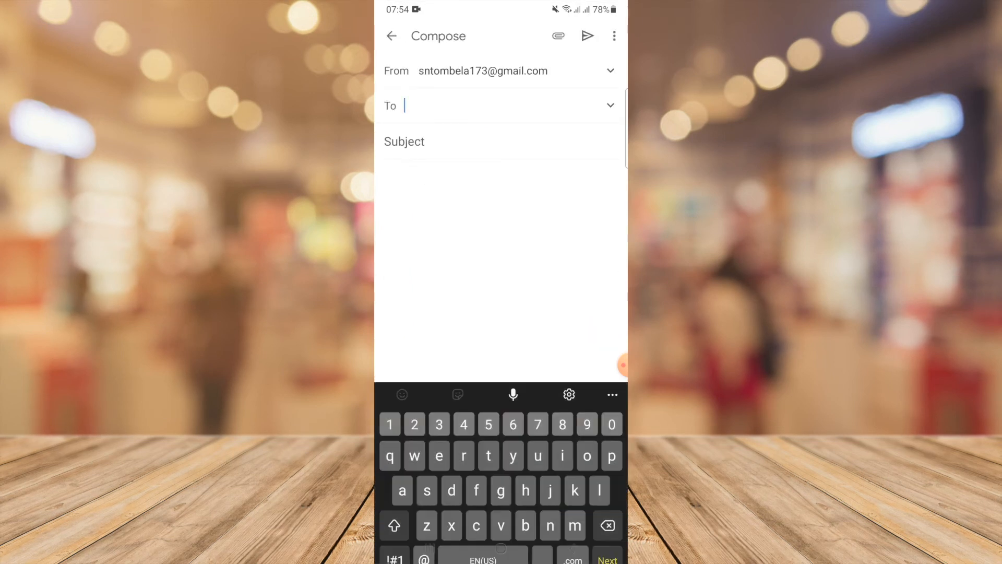